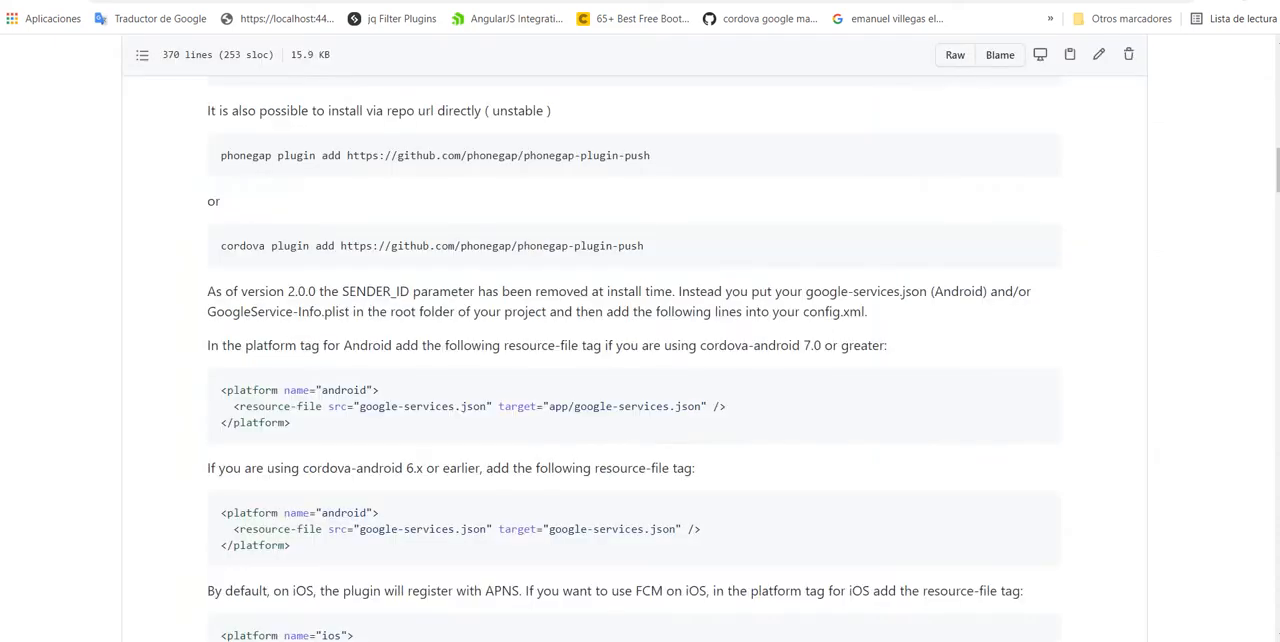
Scroll INSTALLATION.md from the requirements table down to the Android details section
scroll(up, 3)
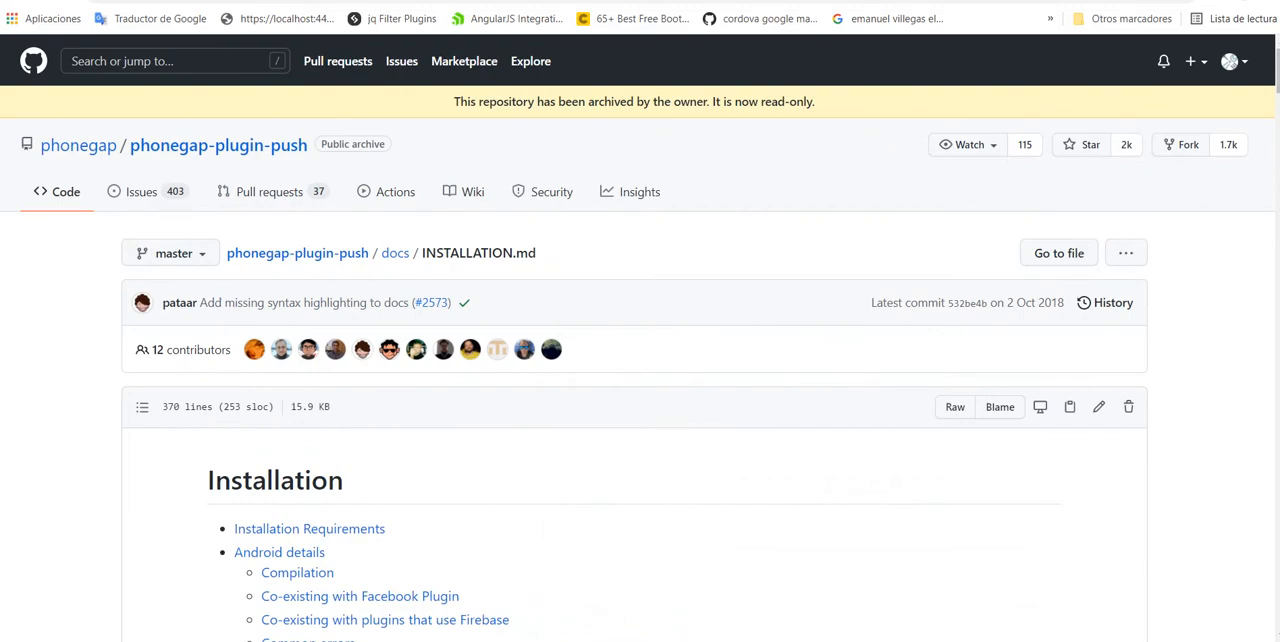
scroll(down, 3)
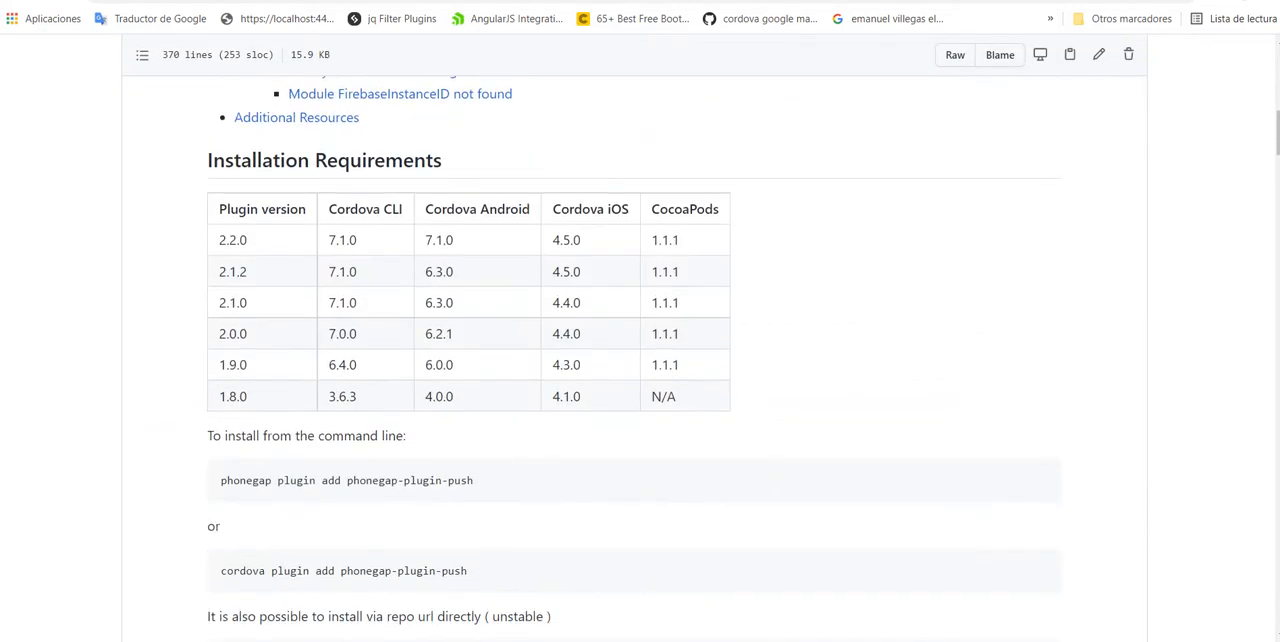
scroll(up, 3)
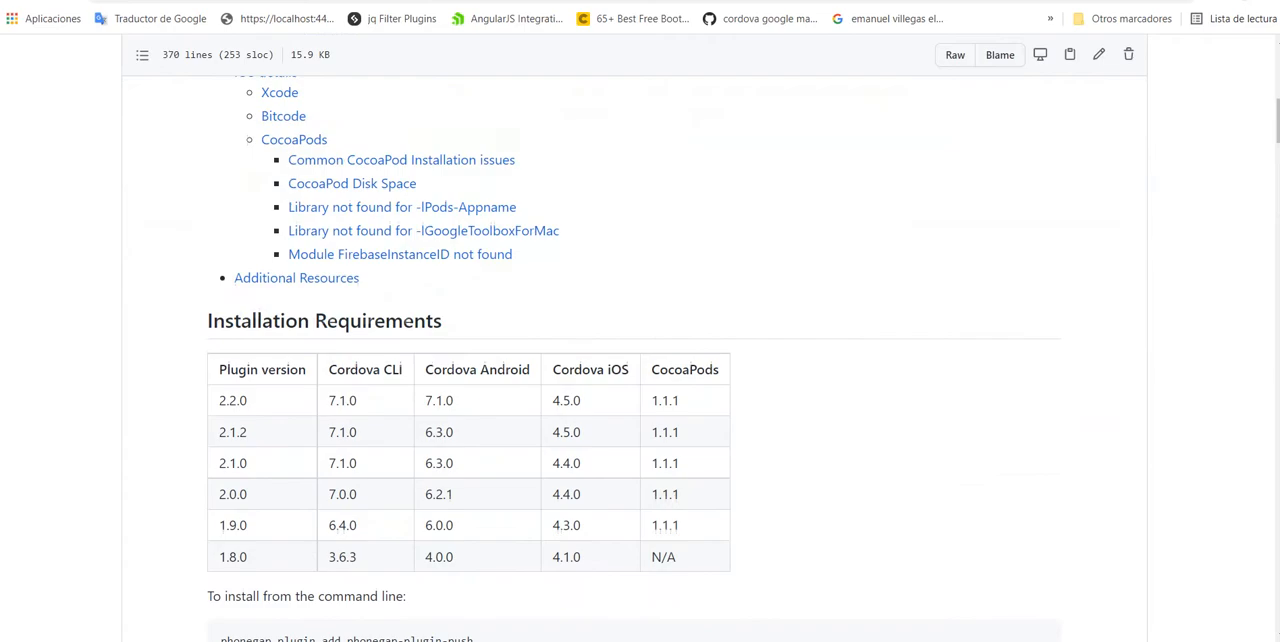
scroll(down, 3)
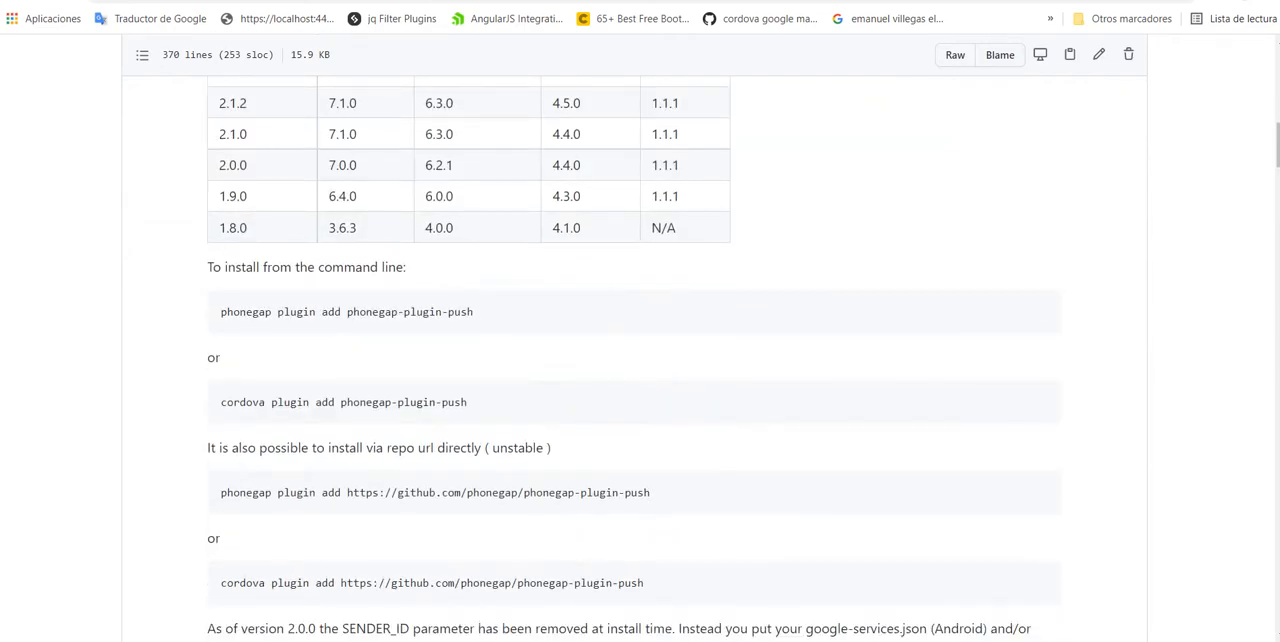
scroll(down, 3)
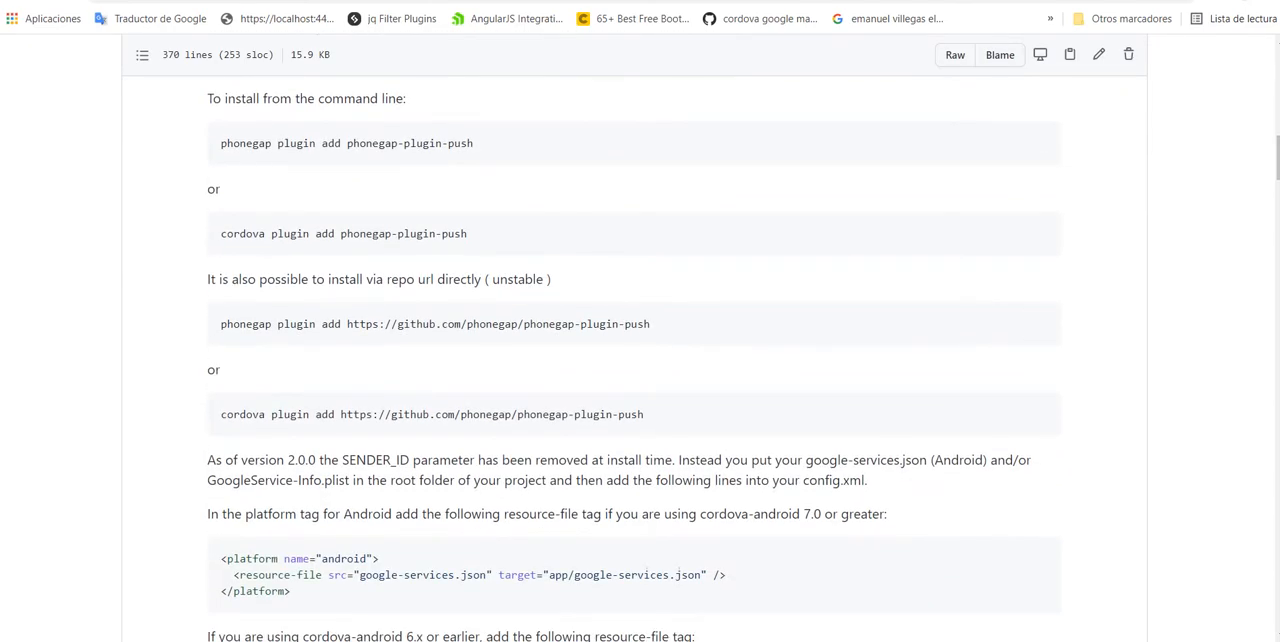
scroll(down, 3)
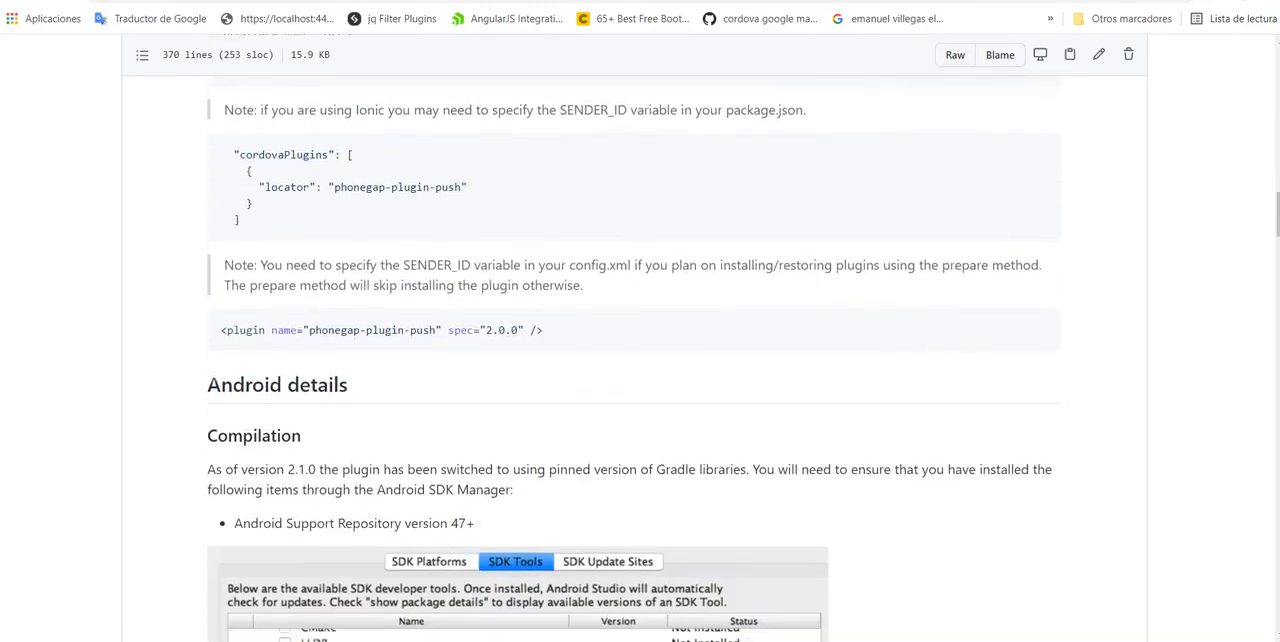
scroll(down, 3)
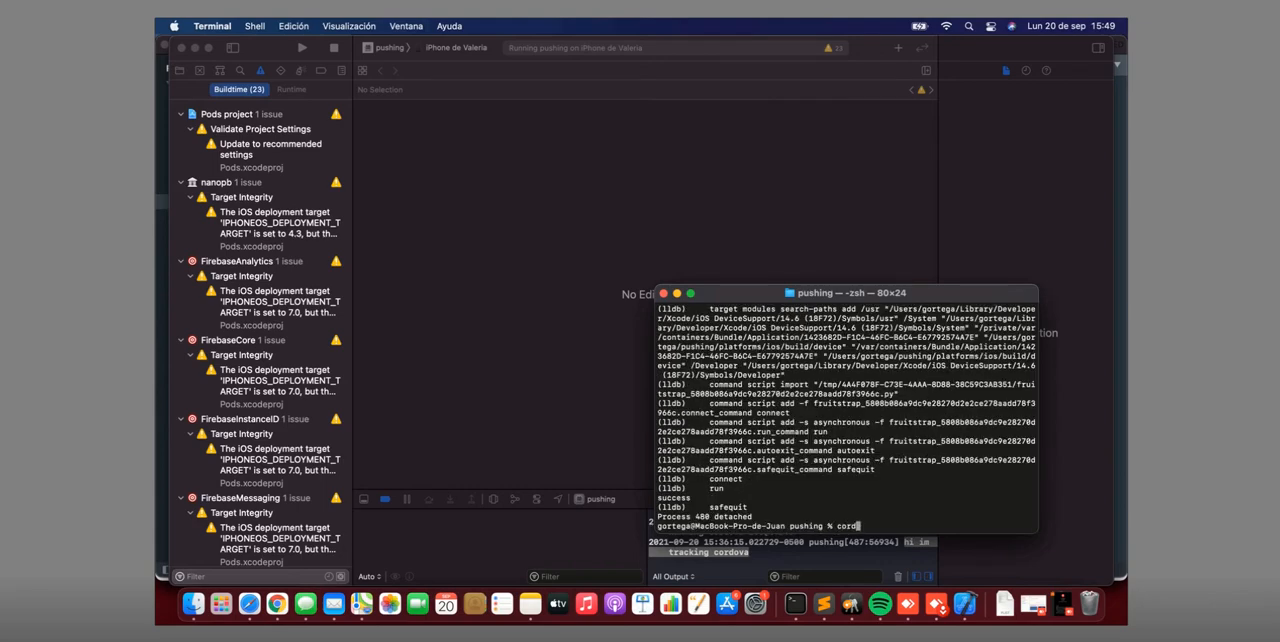
Enter cordova run ios --buildFlag='-UseModernBuildSystem=0' then cordova build ios in the remote Terminal
key(Backspace)
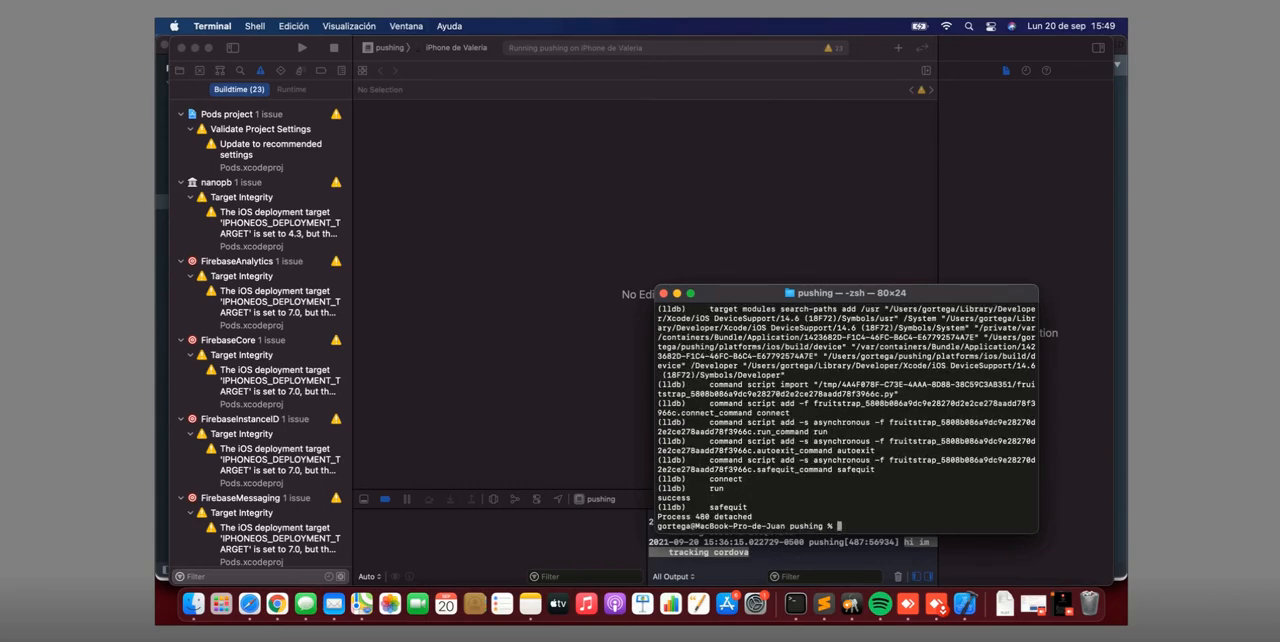
text(cordova run ios --buildFlag='-UseModernBuildSystem=0')
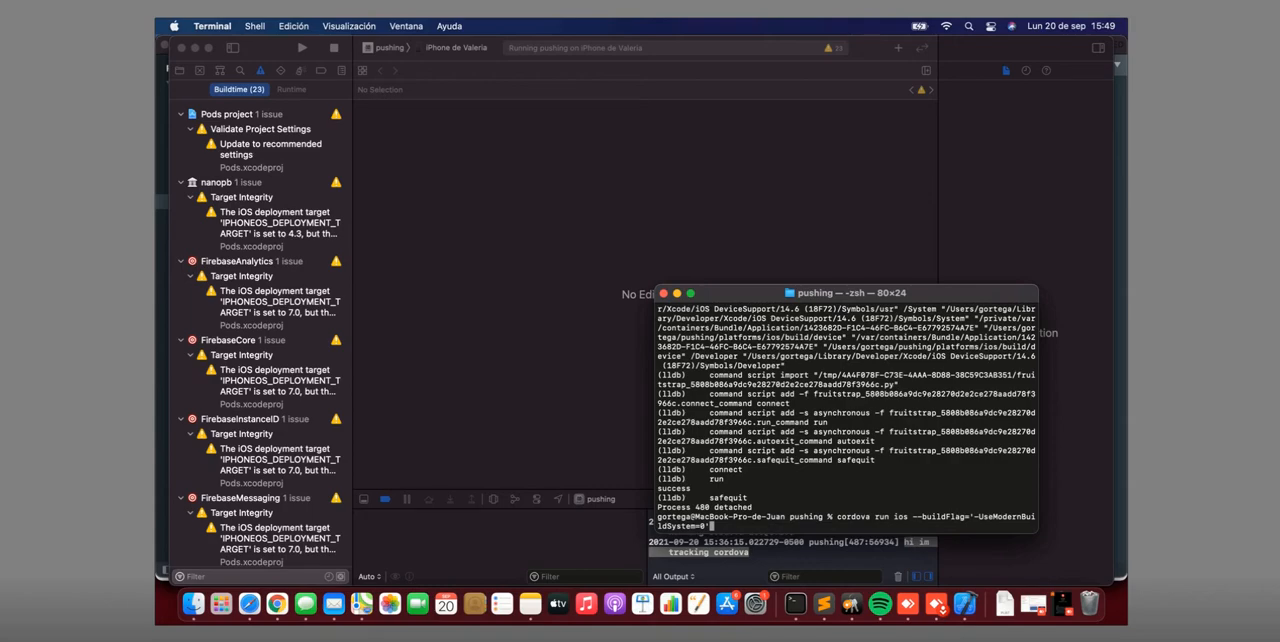
text(cordova build ios)
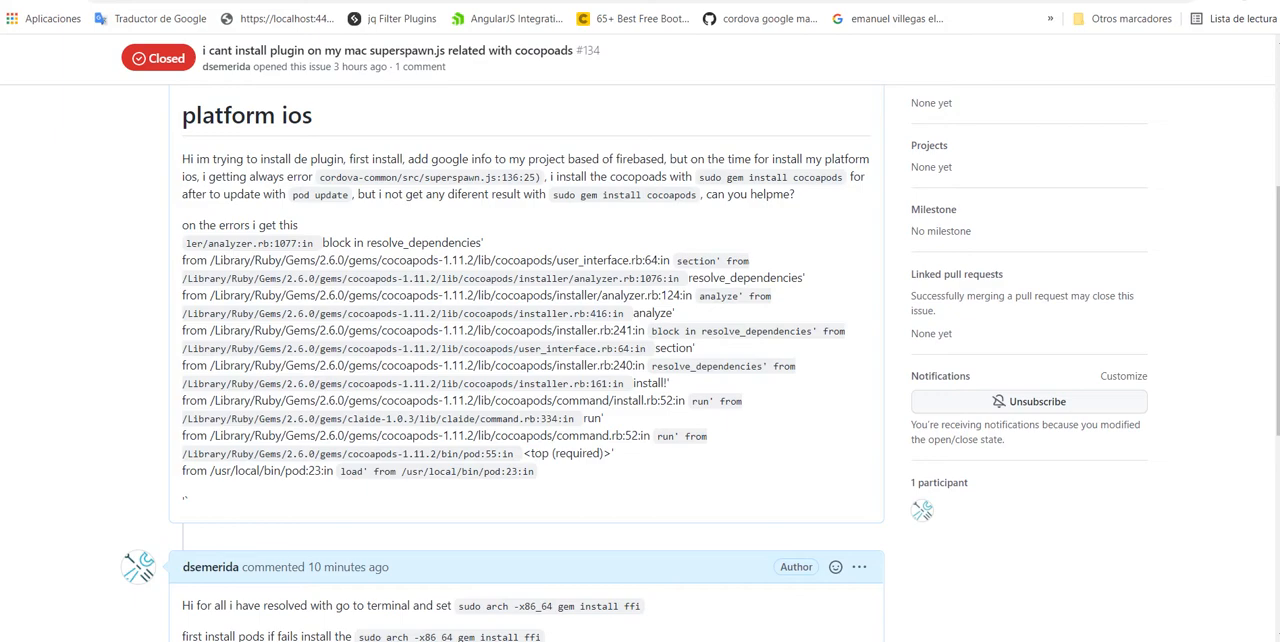
Select the issue comment with sudo arch -x86_64 gem install ffi, then return to INSTALLATION.md
drag(182, 242, 564, 384)
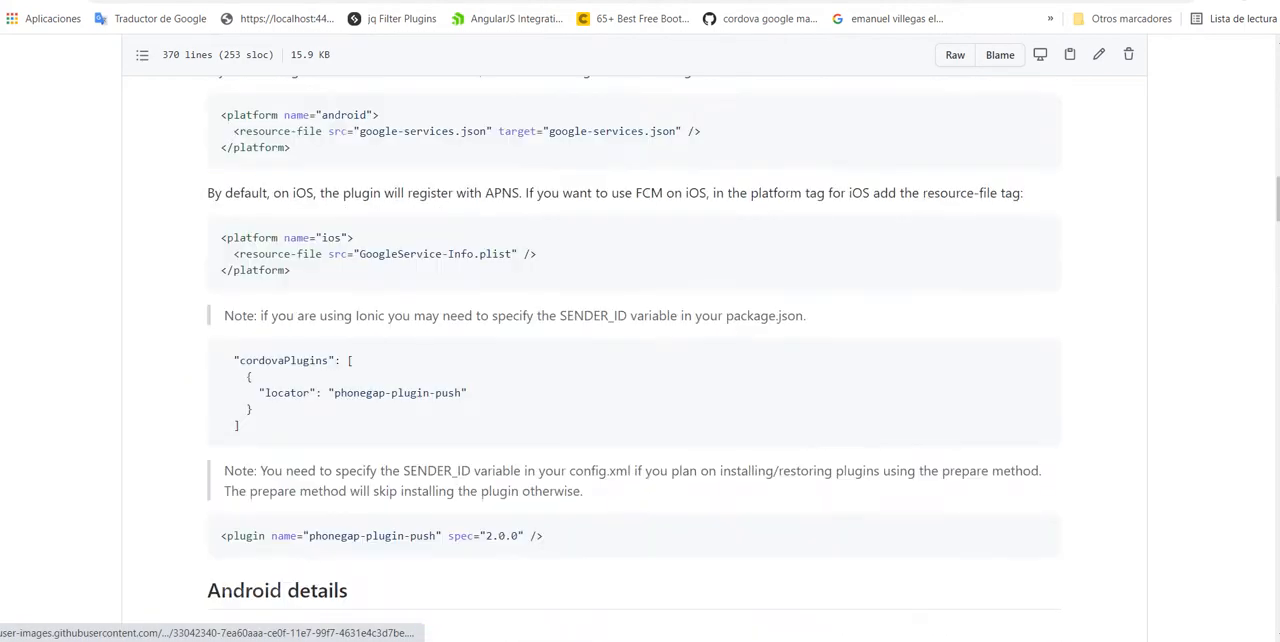
scroll(up, 3)
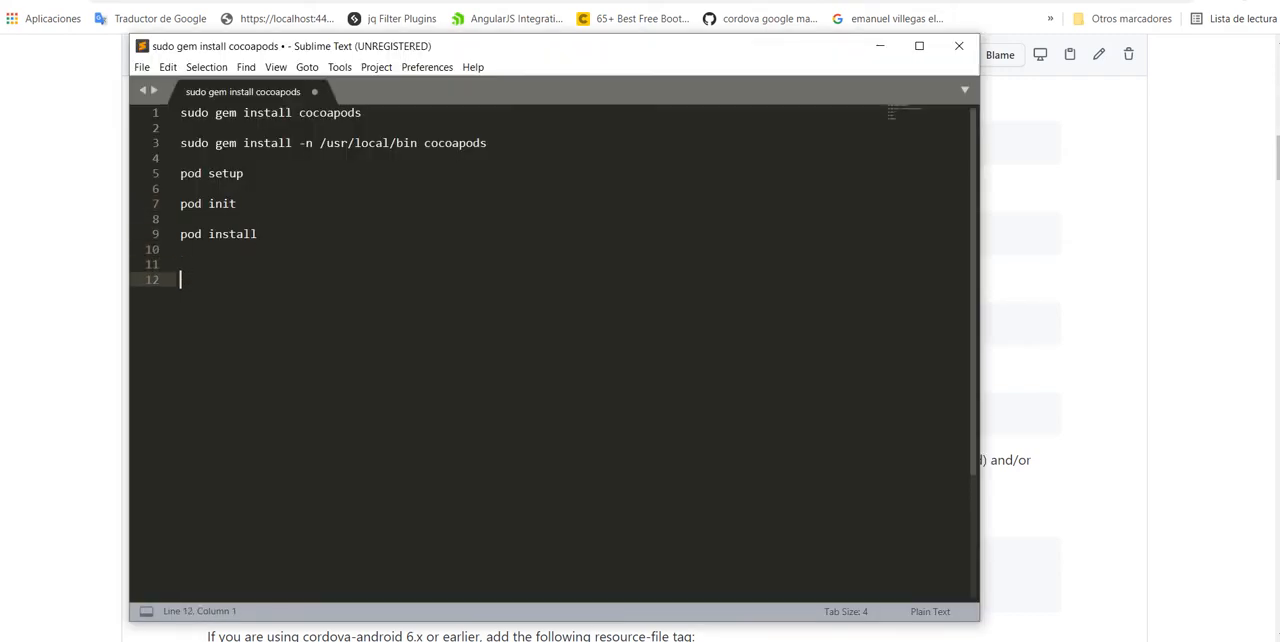
Write 'create project in cordova' and, on the next line, 'cordova platform add ios'
text(create proje)
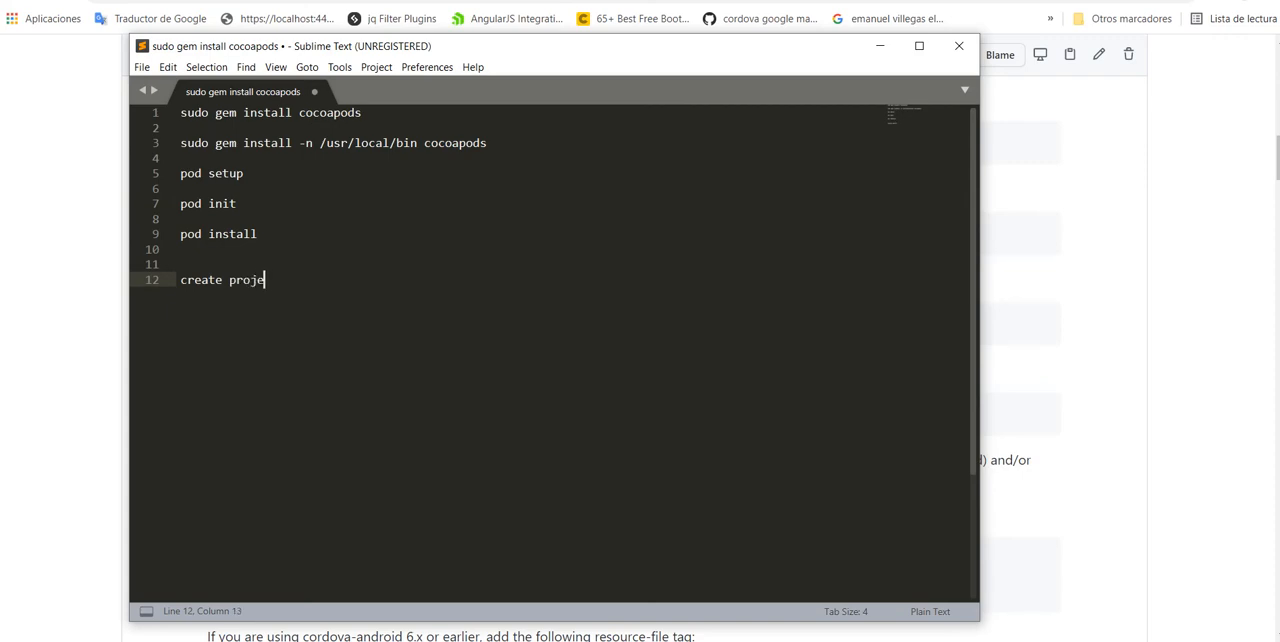
text(ct in cordova)
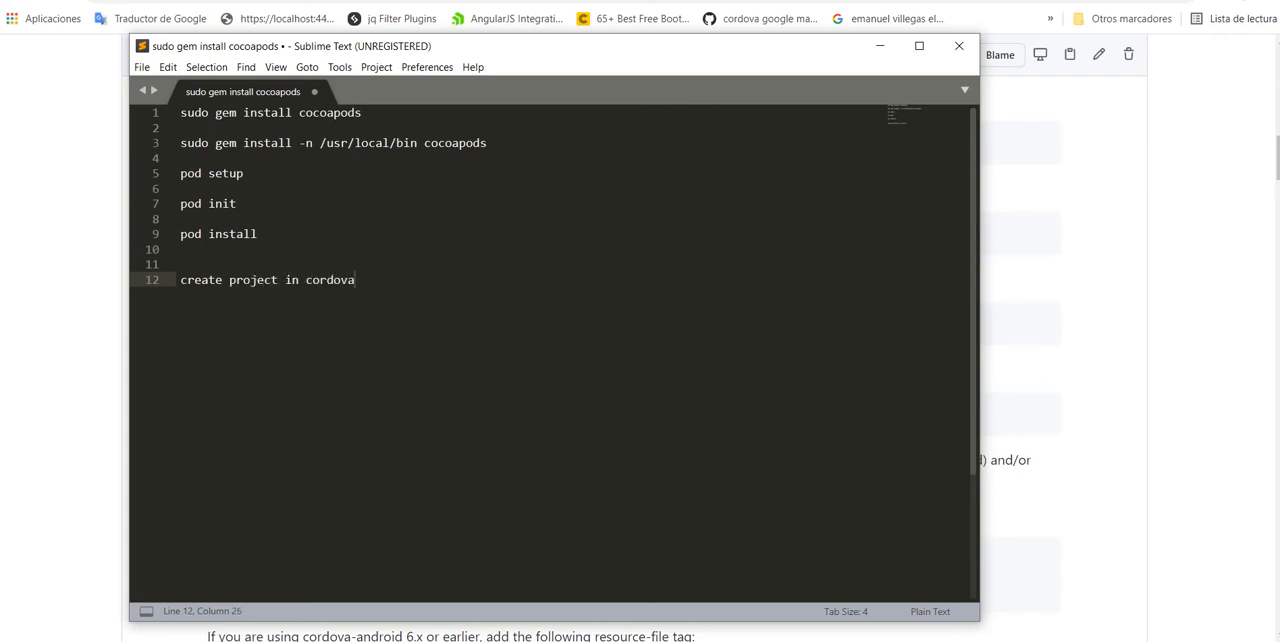
key(Enter)
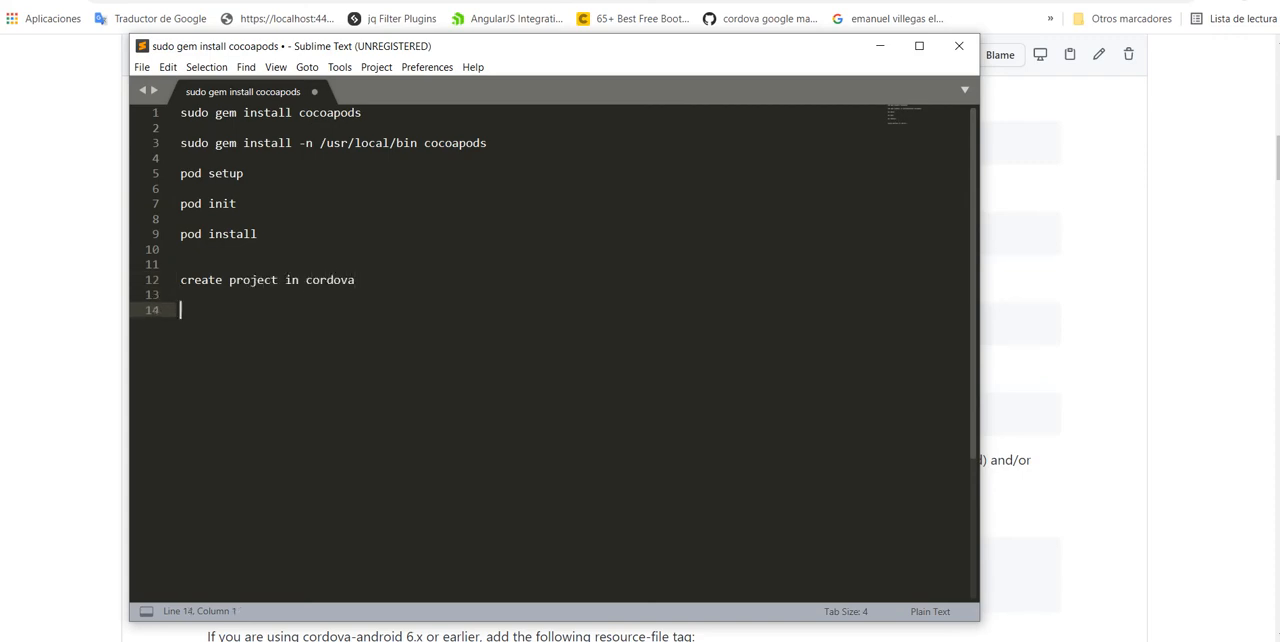
text(ca)
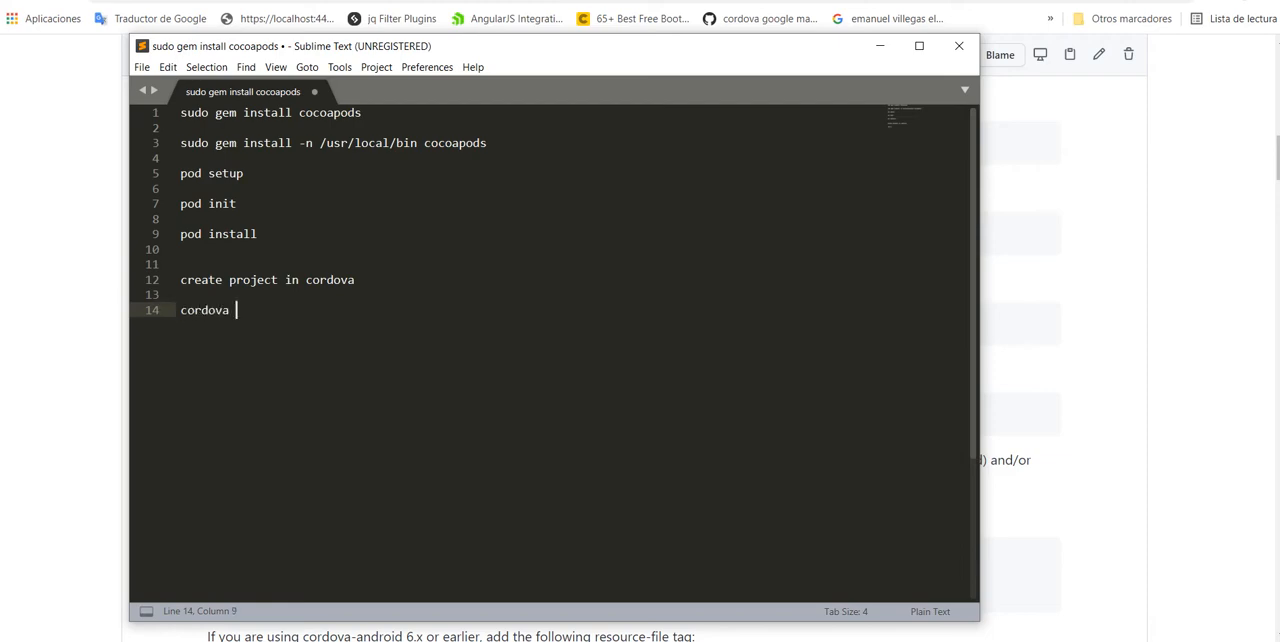
text(platf)
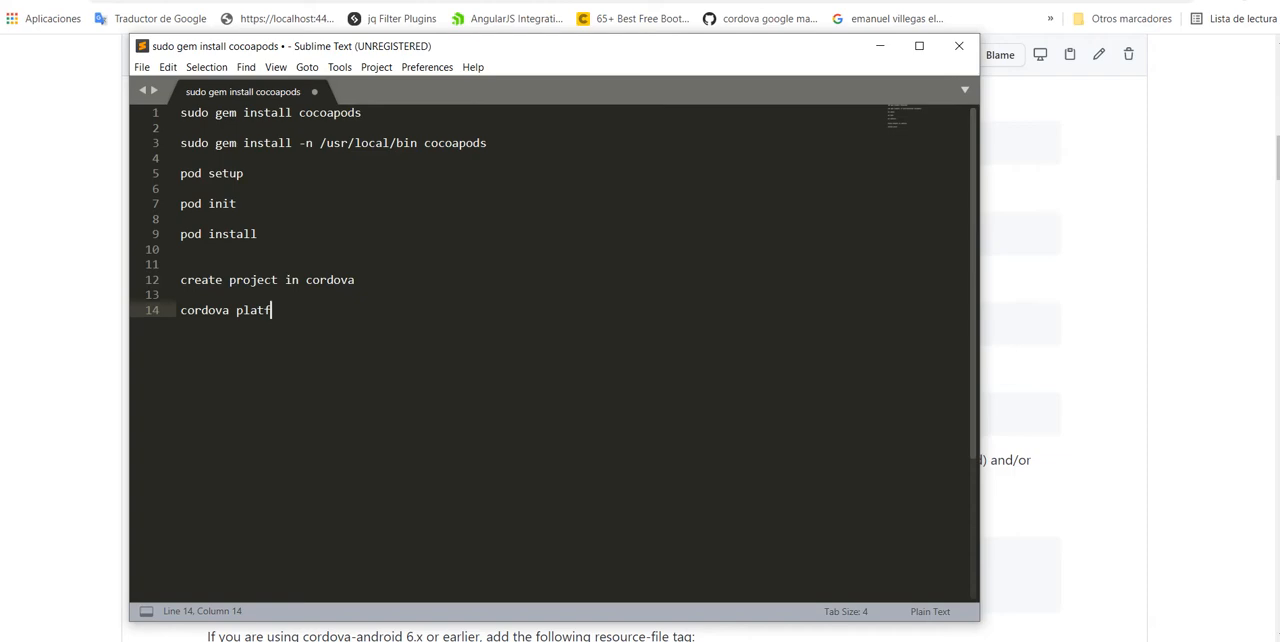
text(orm add)
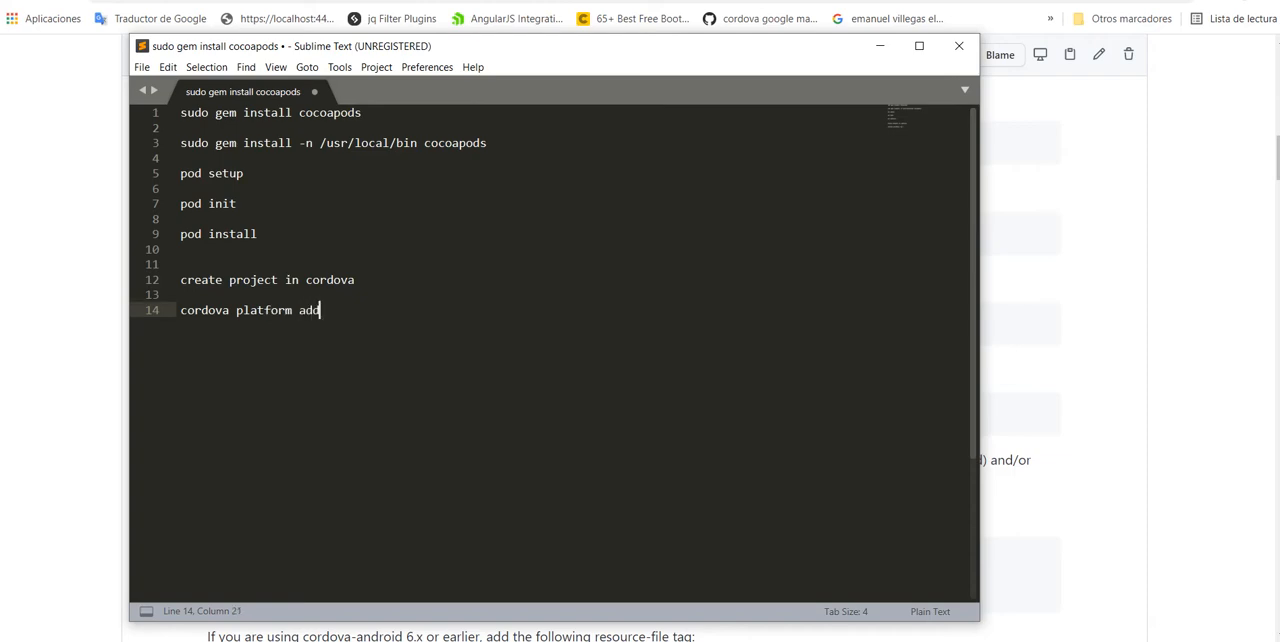
text(ios)
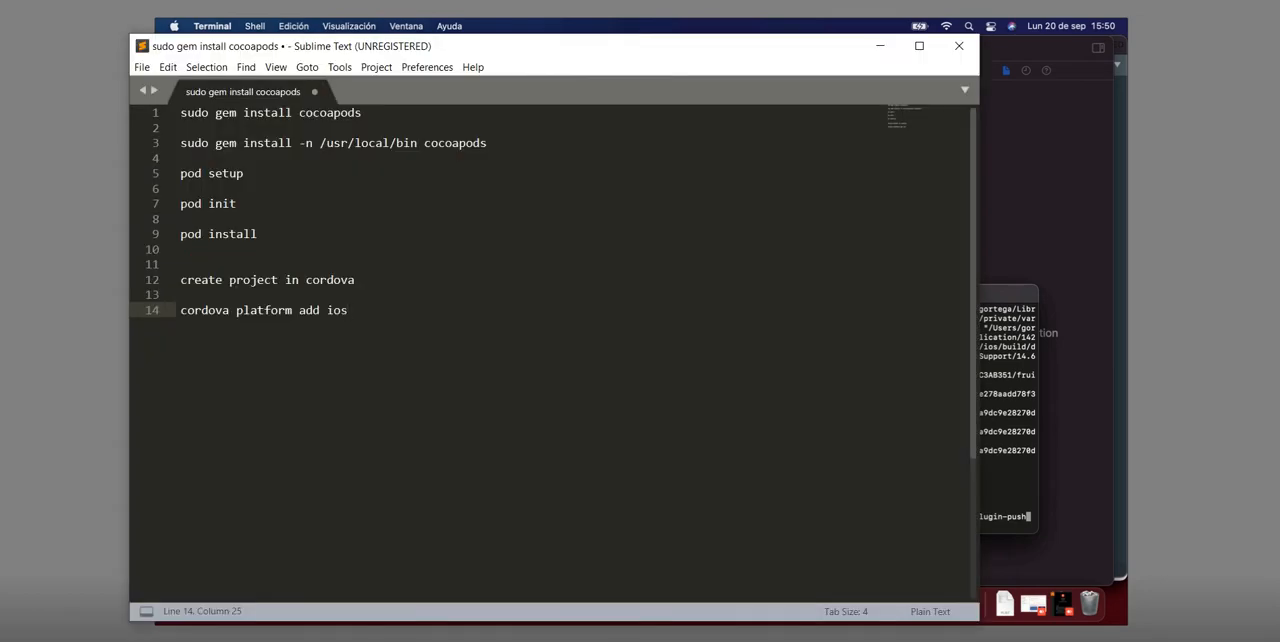
Start a new line reading 'cordova plugin add p' below the platform command
key(Enter)
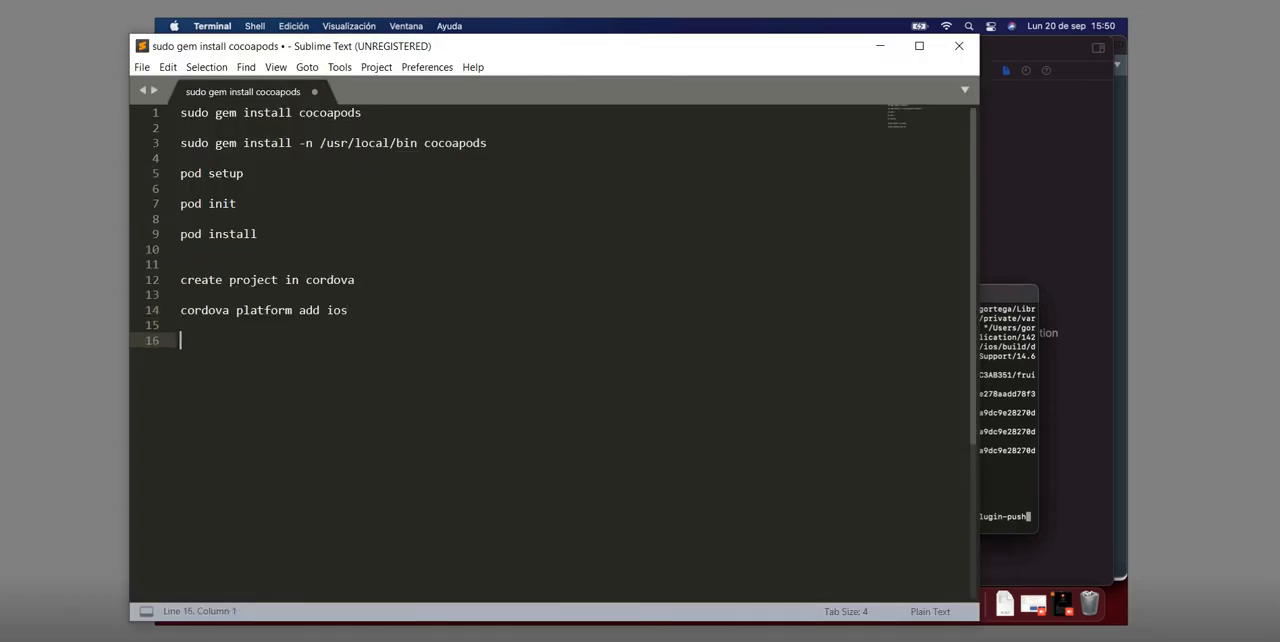
text(cordova plu)
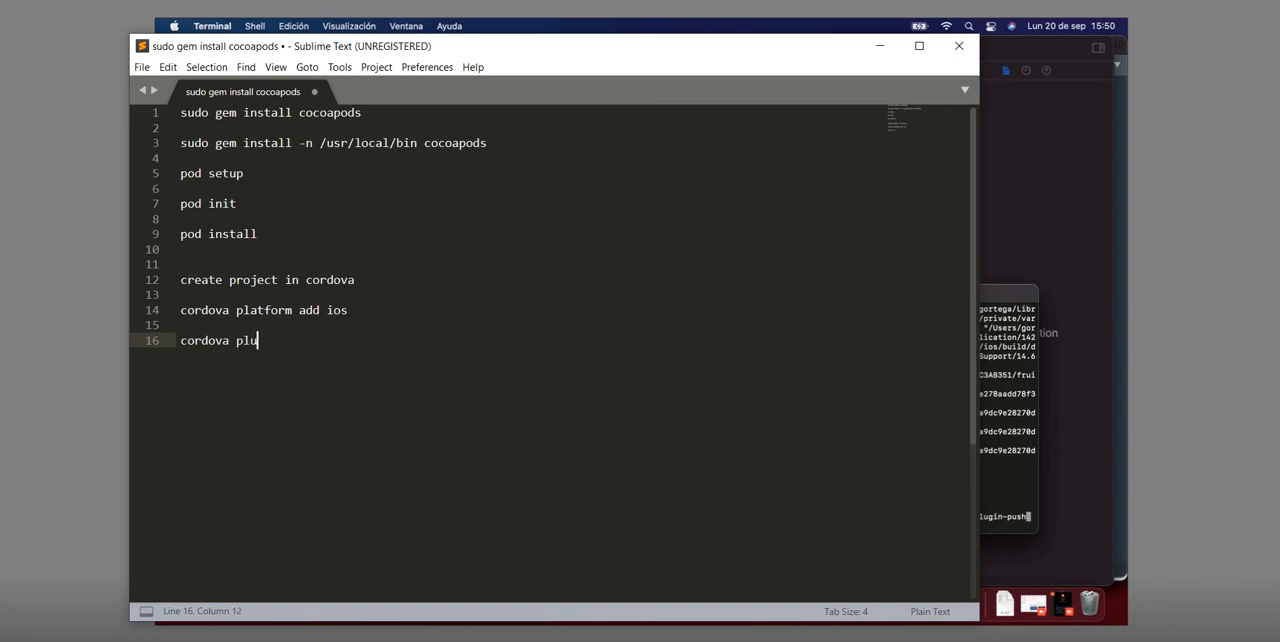
text(gin add)
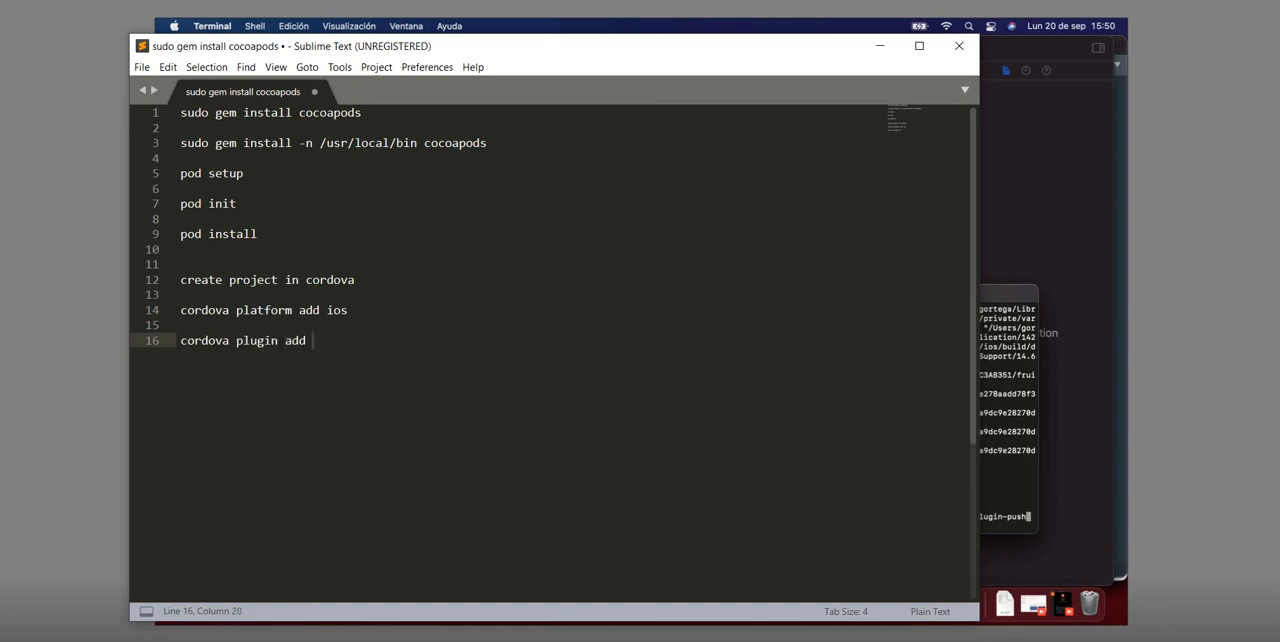
text(p)
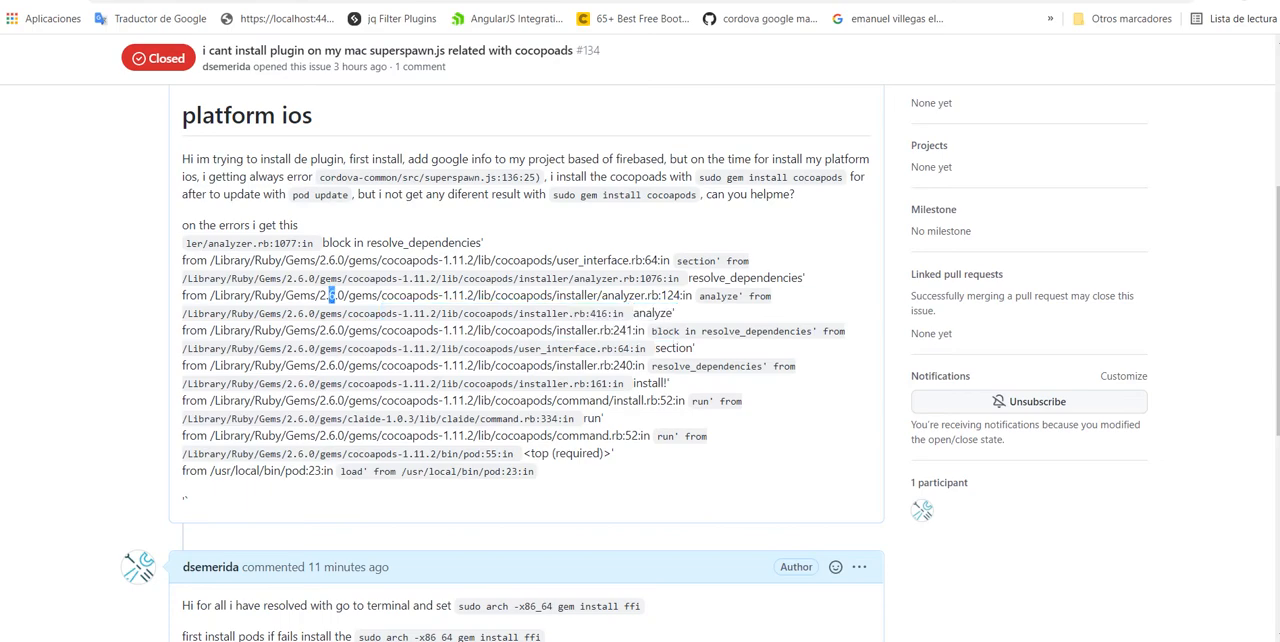
Select the cocoapods error trace lines in the closed issue and scroll through them
drag(328, 296, 532, 472)
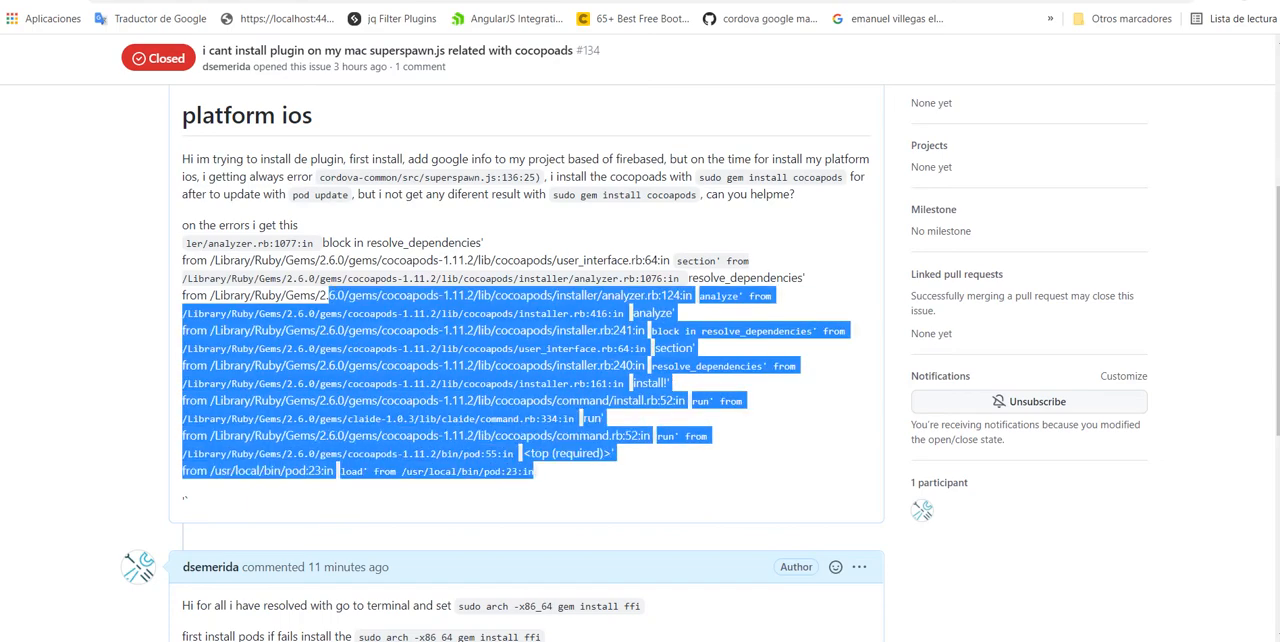
scroll(down, 3)
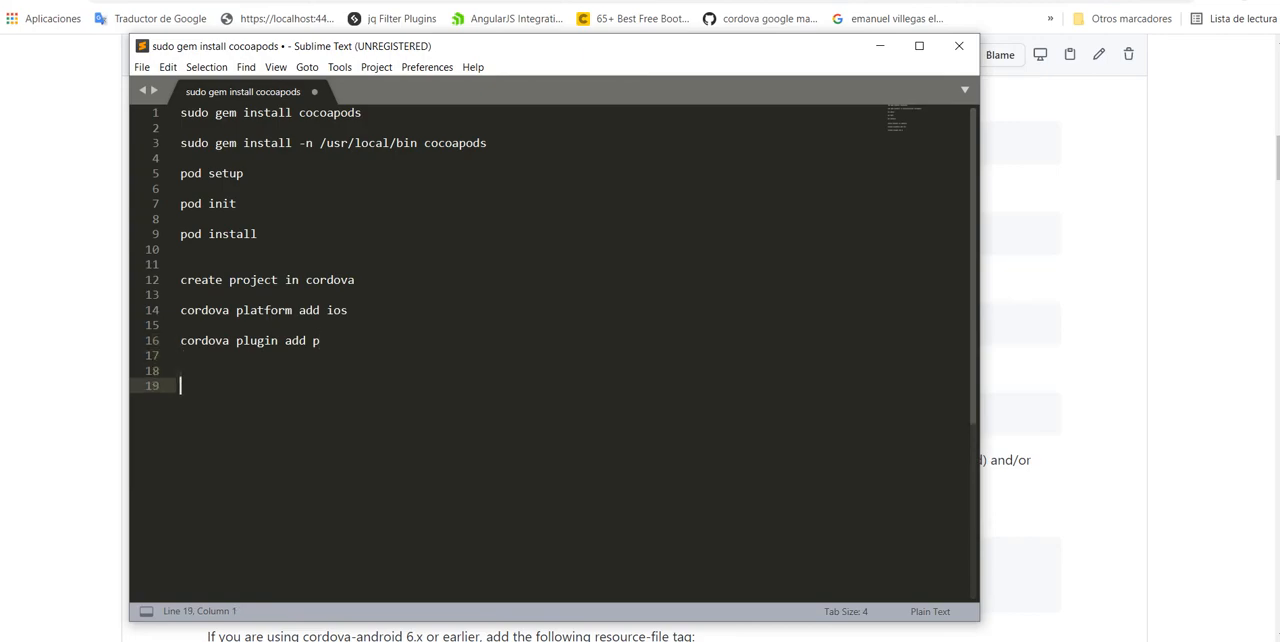
Add the phonegap-plugin-push INSTALLATION.md GitHub URL to the note
text(https://github.com/phonegap/phonegap-plugin-push/blob/master/docs/INSTALLATION.md)
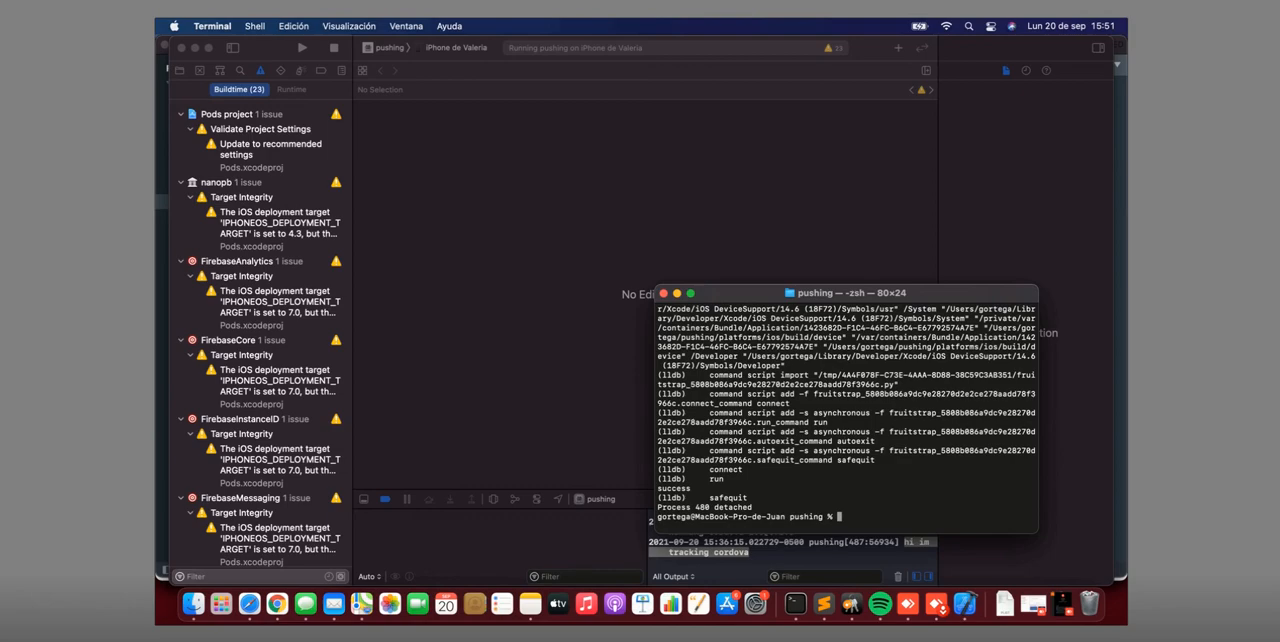
Enter 'sudo arch -x86_64 gem install ffi' in the remote Mac's Terminal
text(sudo arch -x86_64 gem install ffi)
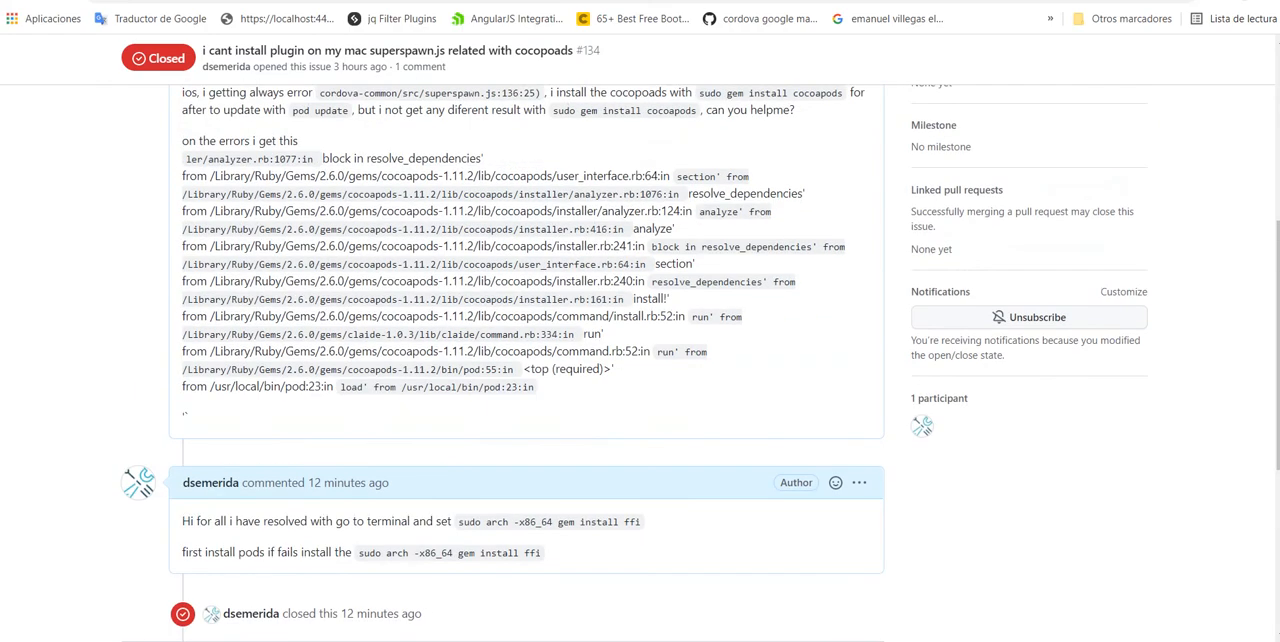
Scroll the issue down to the author's arch -x86_64 ffi install fix comment
scroll(down, 3)
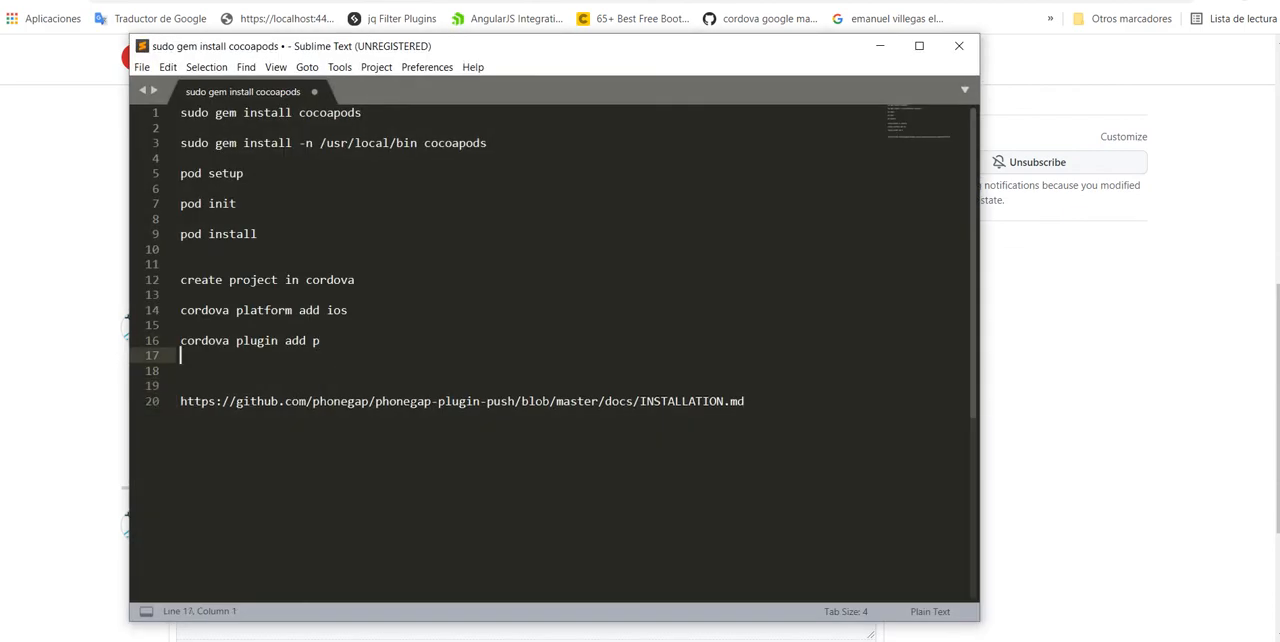
Add 'sudo arch -x86_64 gem install ffi' on its own line above the docs link
text(sudo arch -x86_64 gem install ffi)
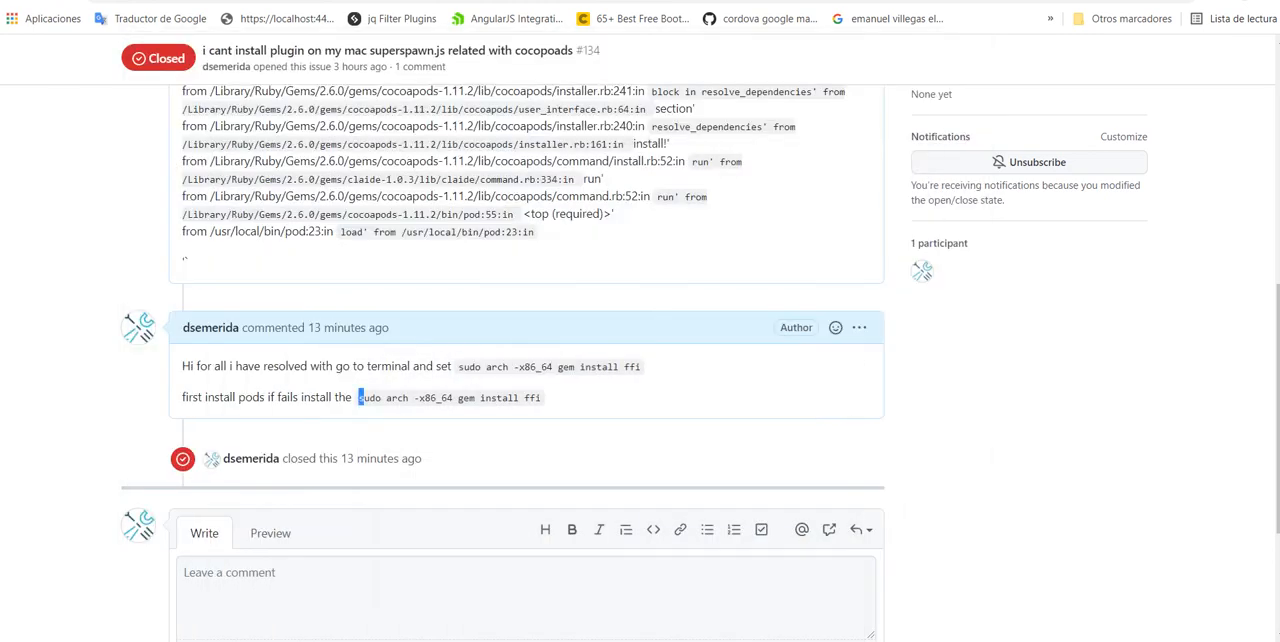
double_click(448, 398)
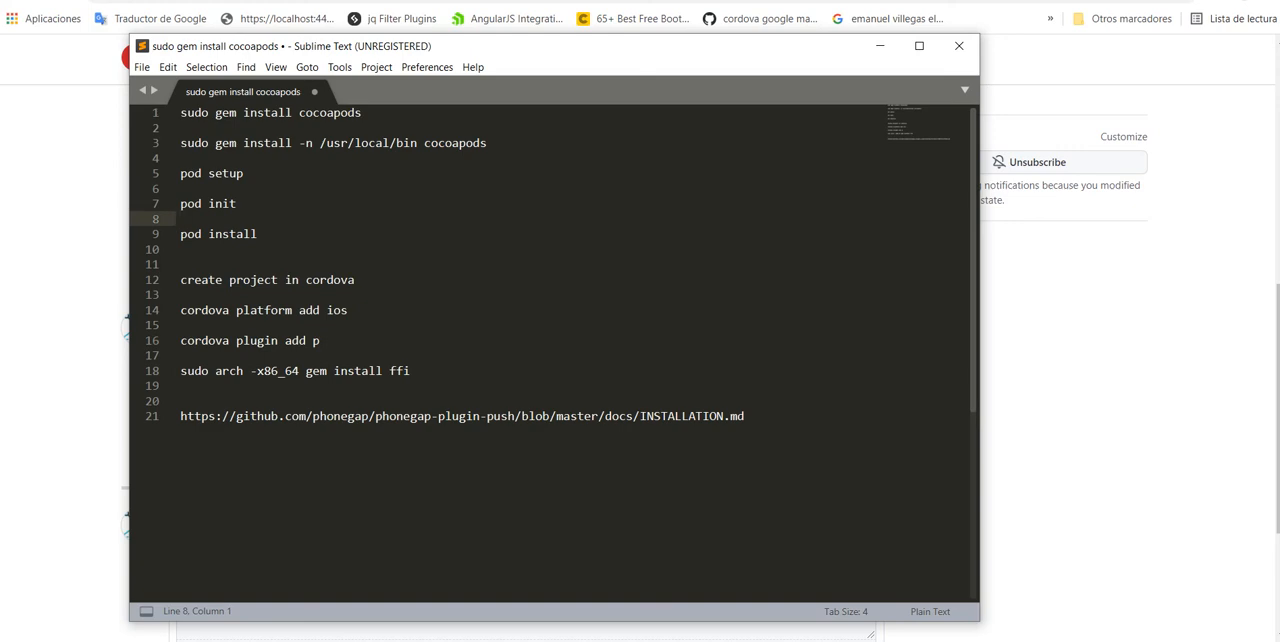
Cut out the three cordova lines, leaving the pod commands, ffi fix and docs link
drag(180, 280, 320, 340)
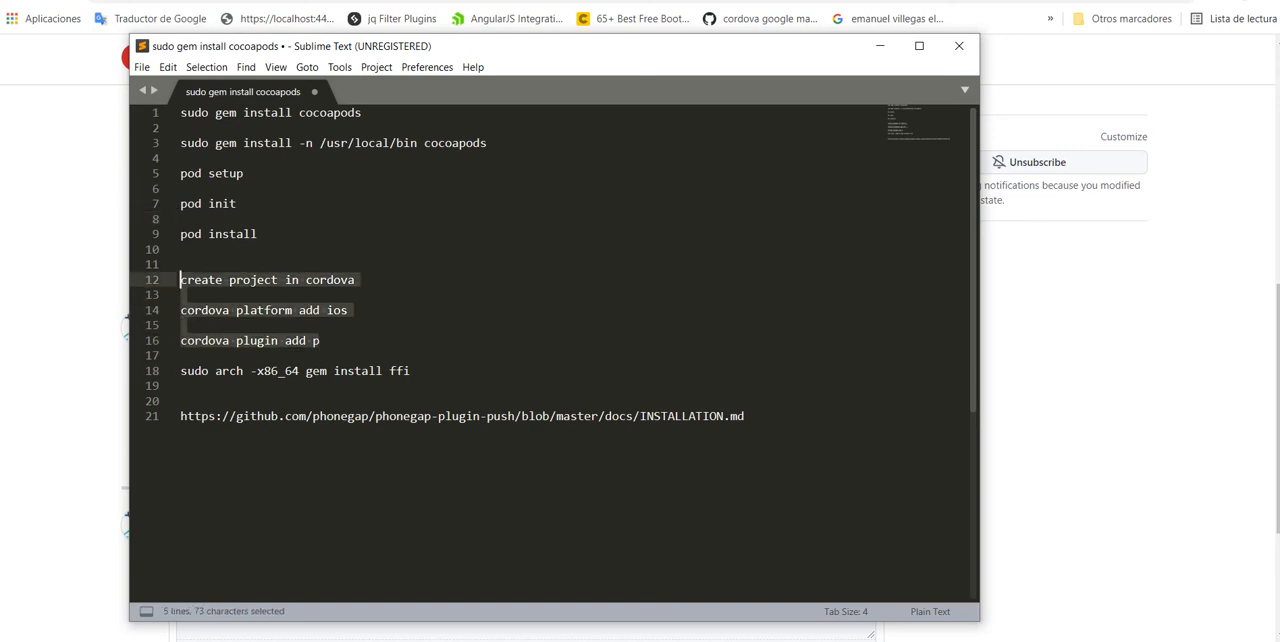
key(Ctrl+x)
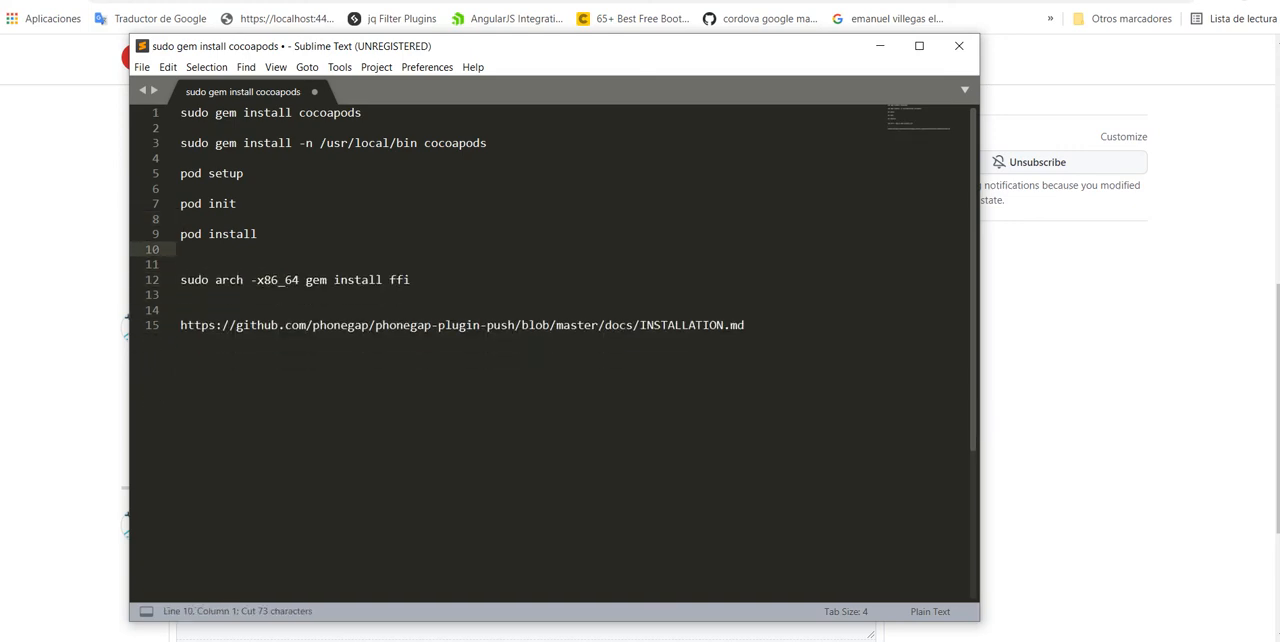
click(258, 232)
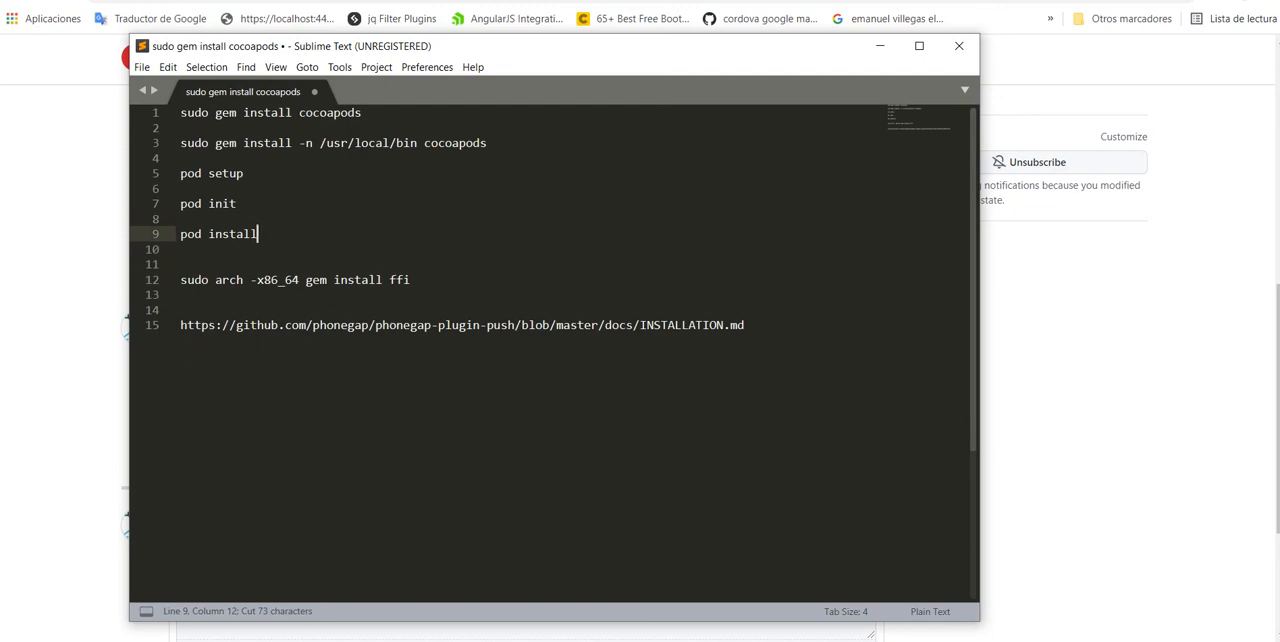